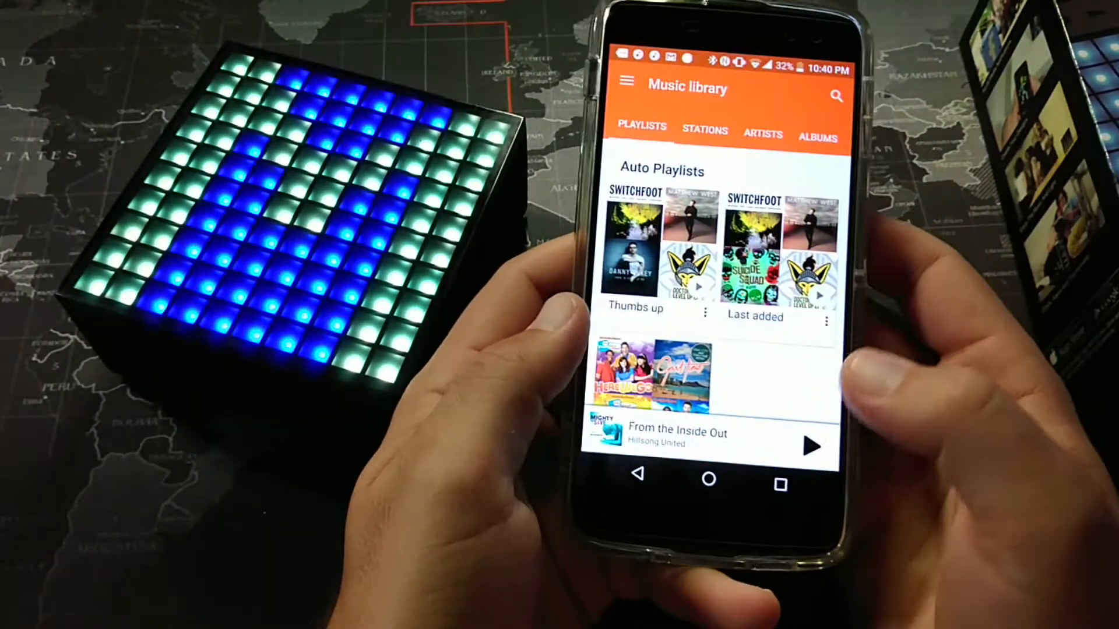
- Open the Thumbs up auto-playlist, revealing its 208 songs
{"action": "left_click", "coordinate": [634, 249]}
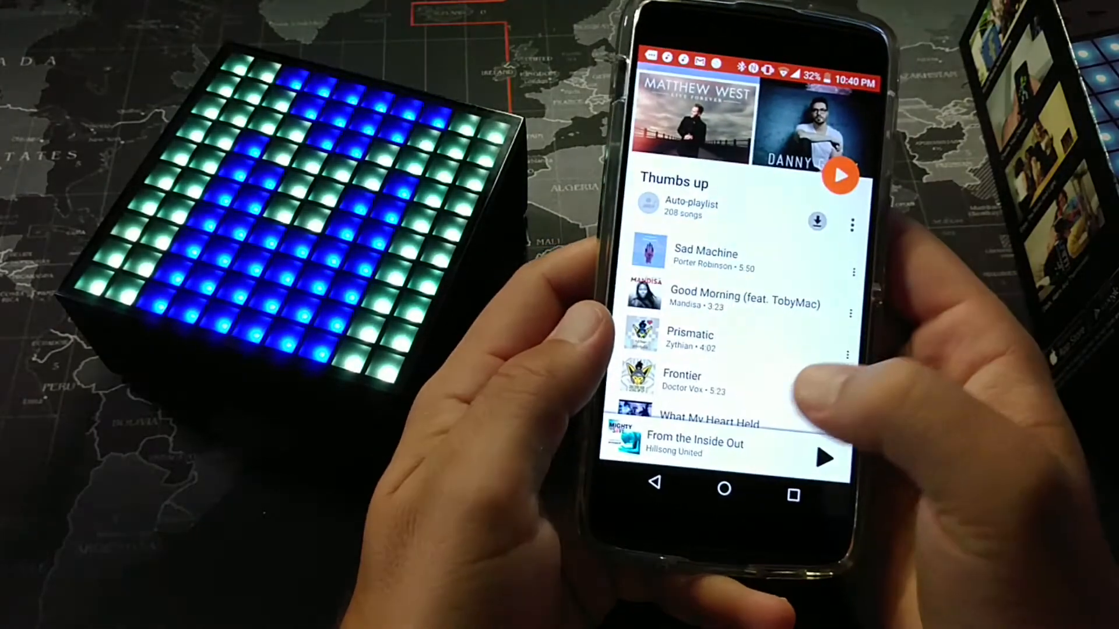